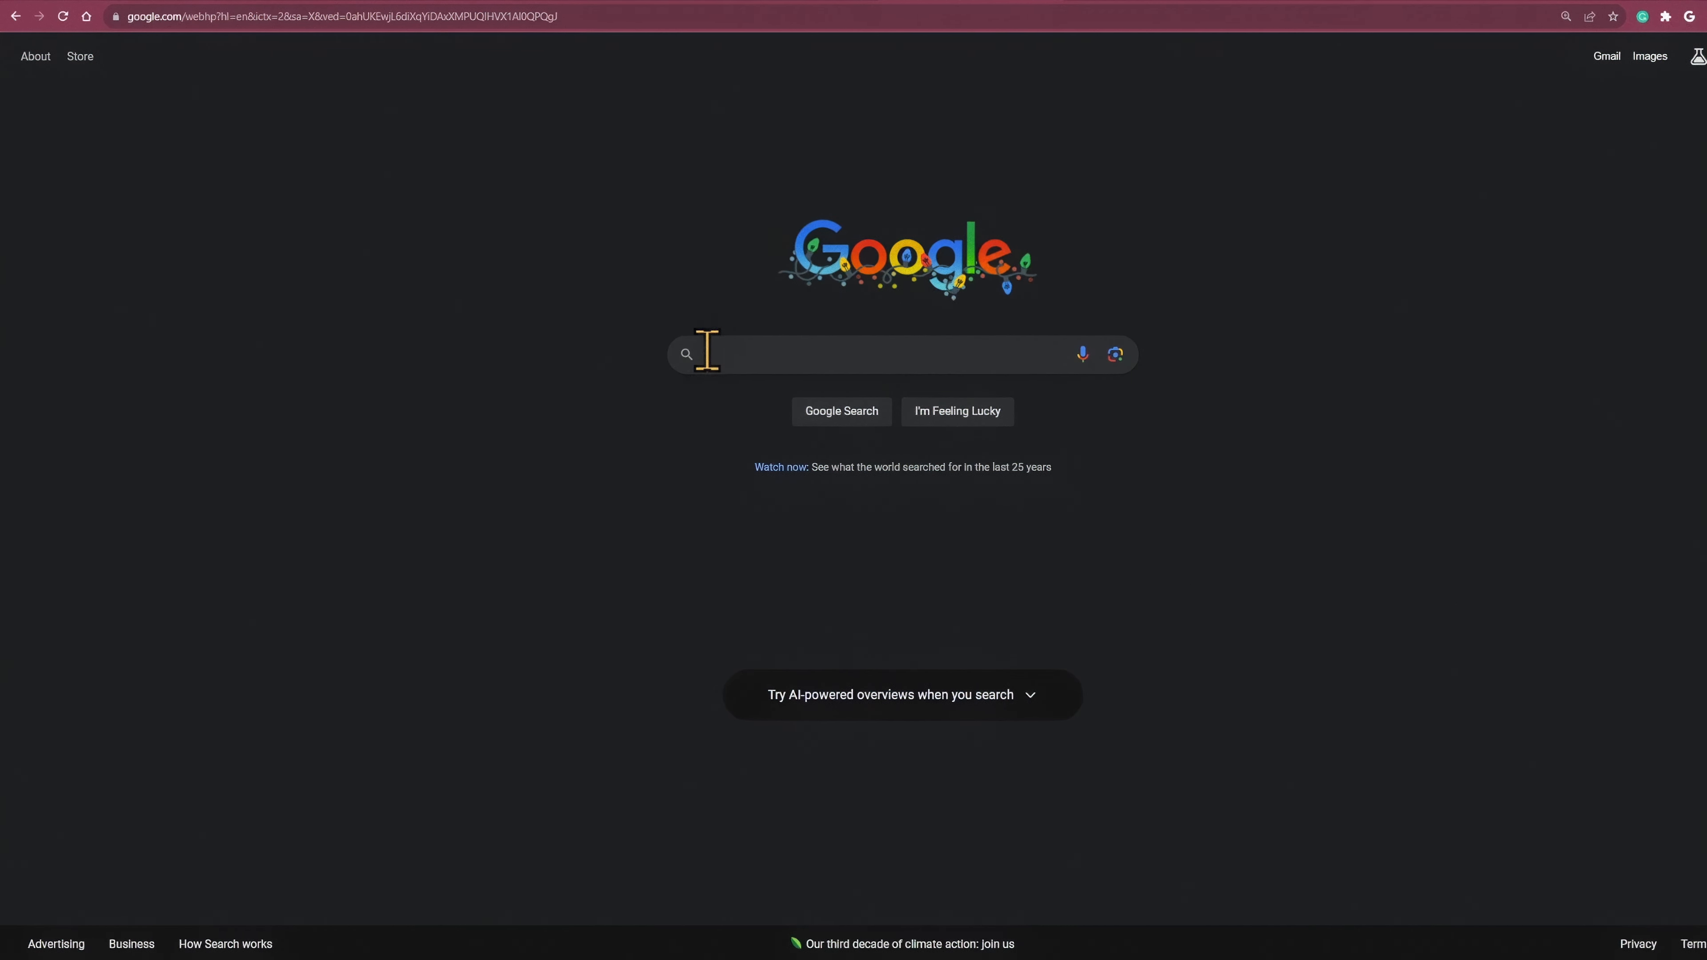
- Search Google for CivitAI to reach the TurboVisionXL model page
text(Civil)
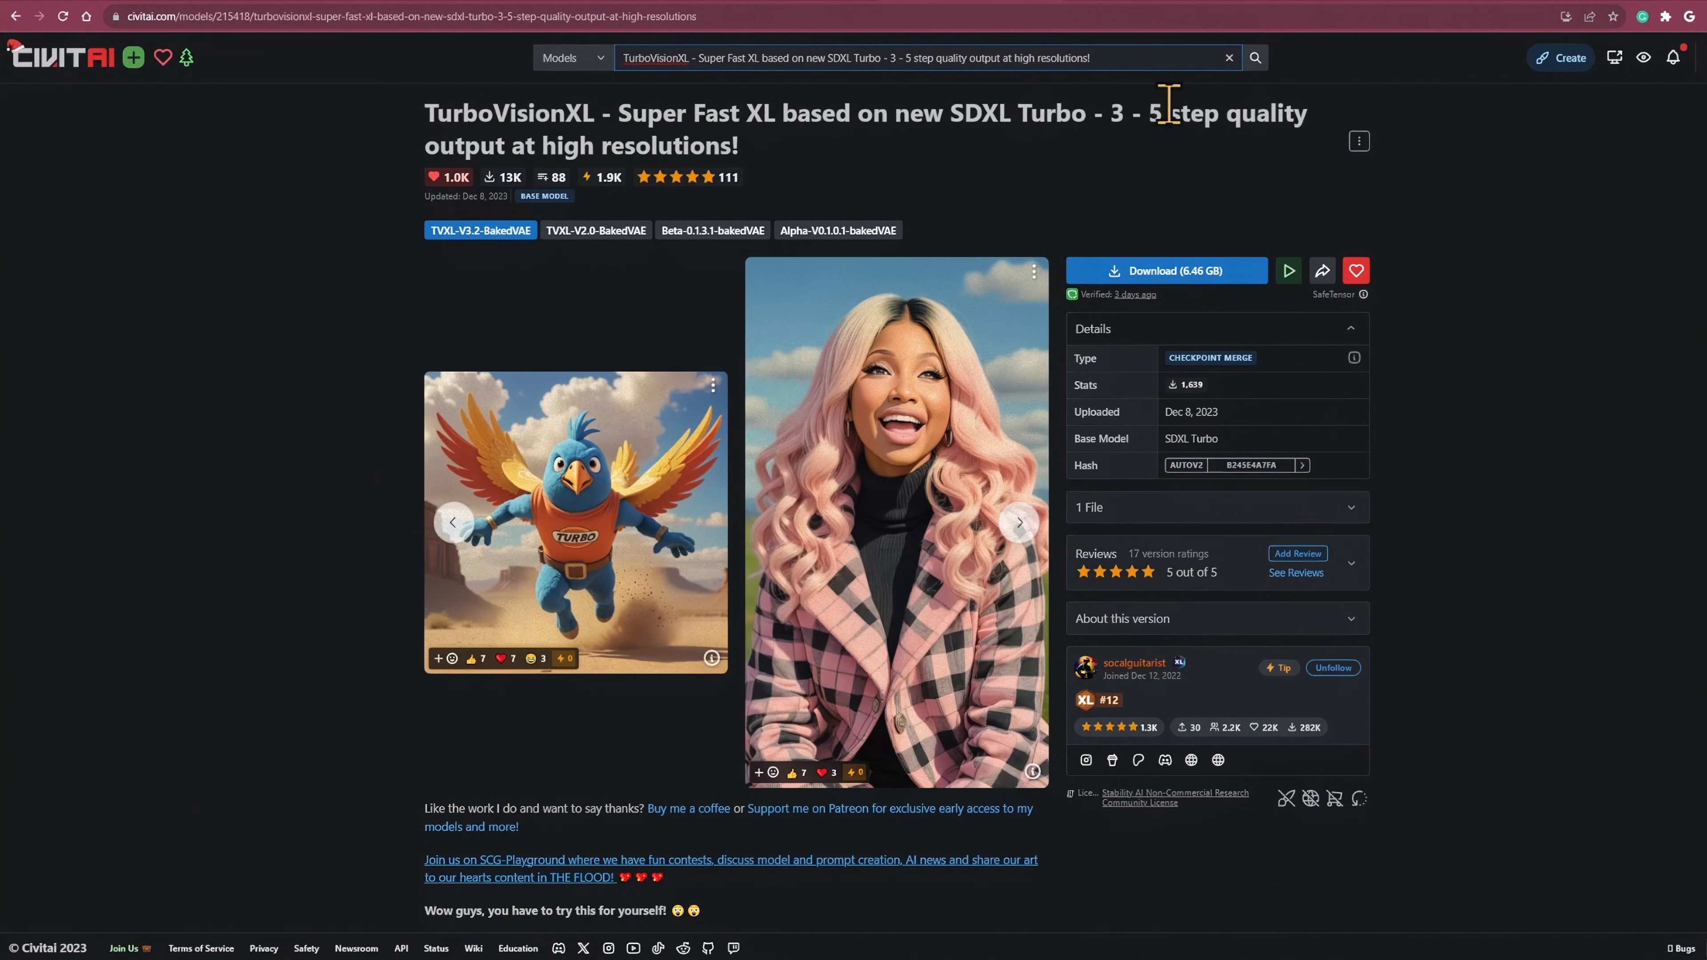
- Download the TurboVisionXL checkpoint file from its CivitAI page
click(1165, 270)
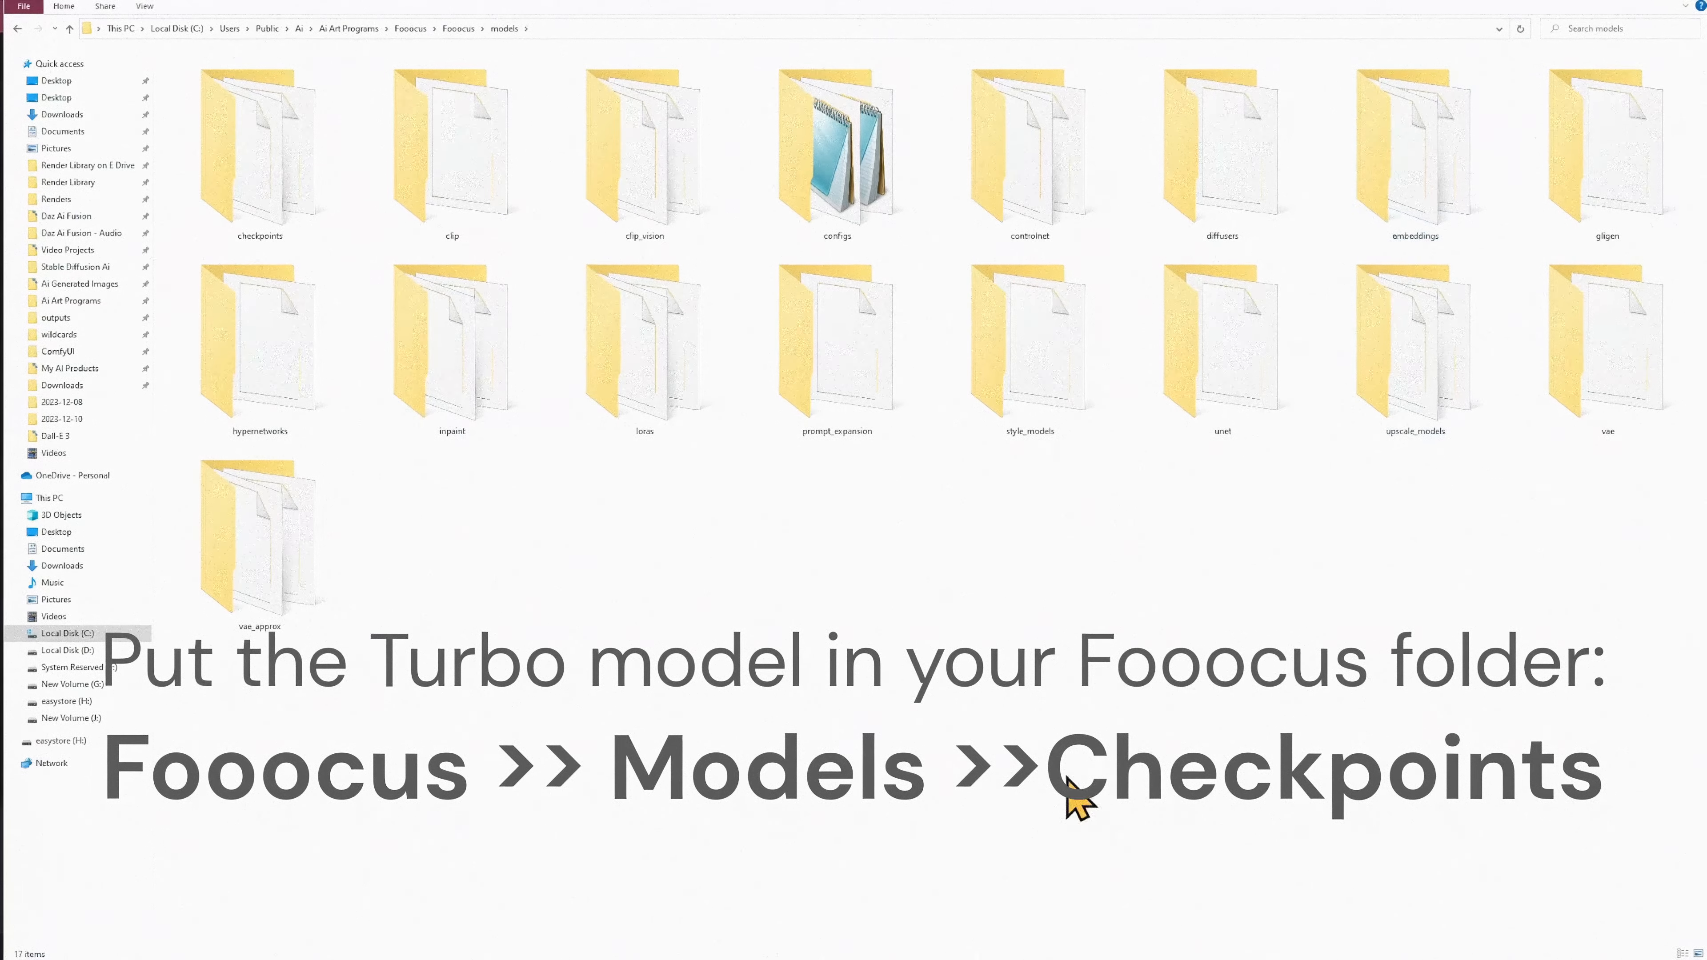
- Place the downloaded model in the Fooocus models checkpoints folder
double_click(257, 152)
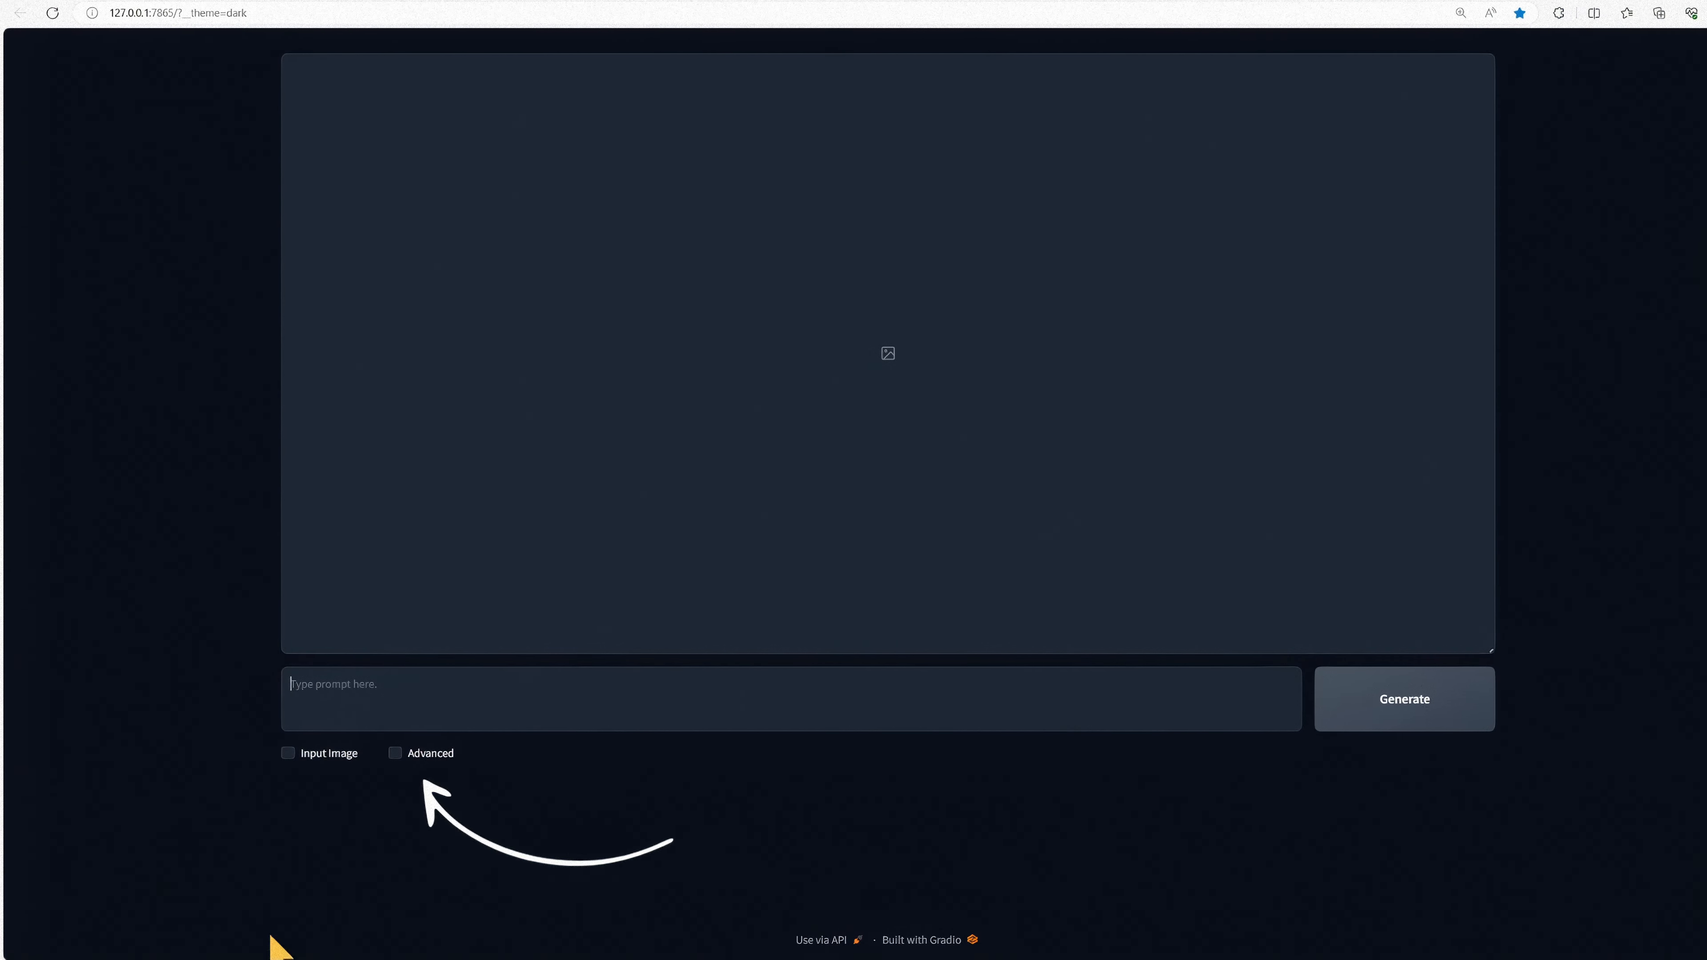
- Enable Advanced, choose the 1024×1024 aspect ratio, and select turbovisionxl as base model
click(394, 753)
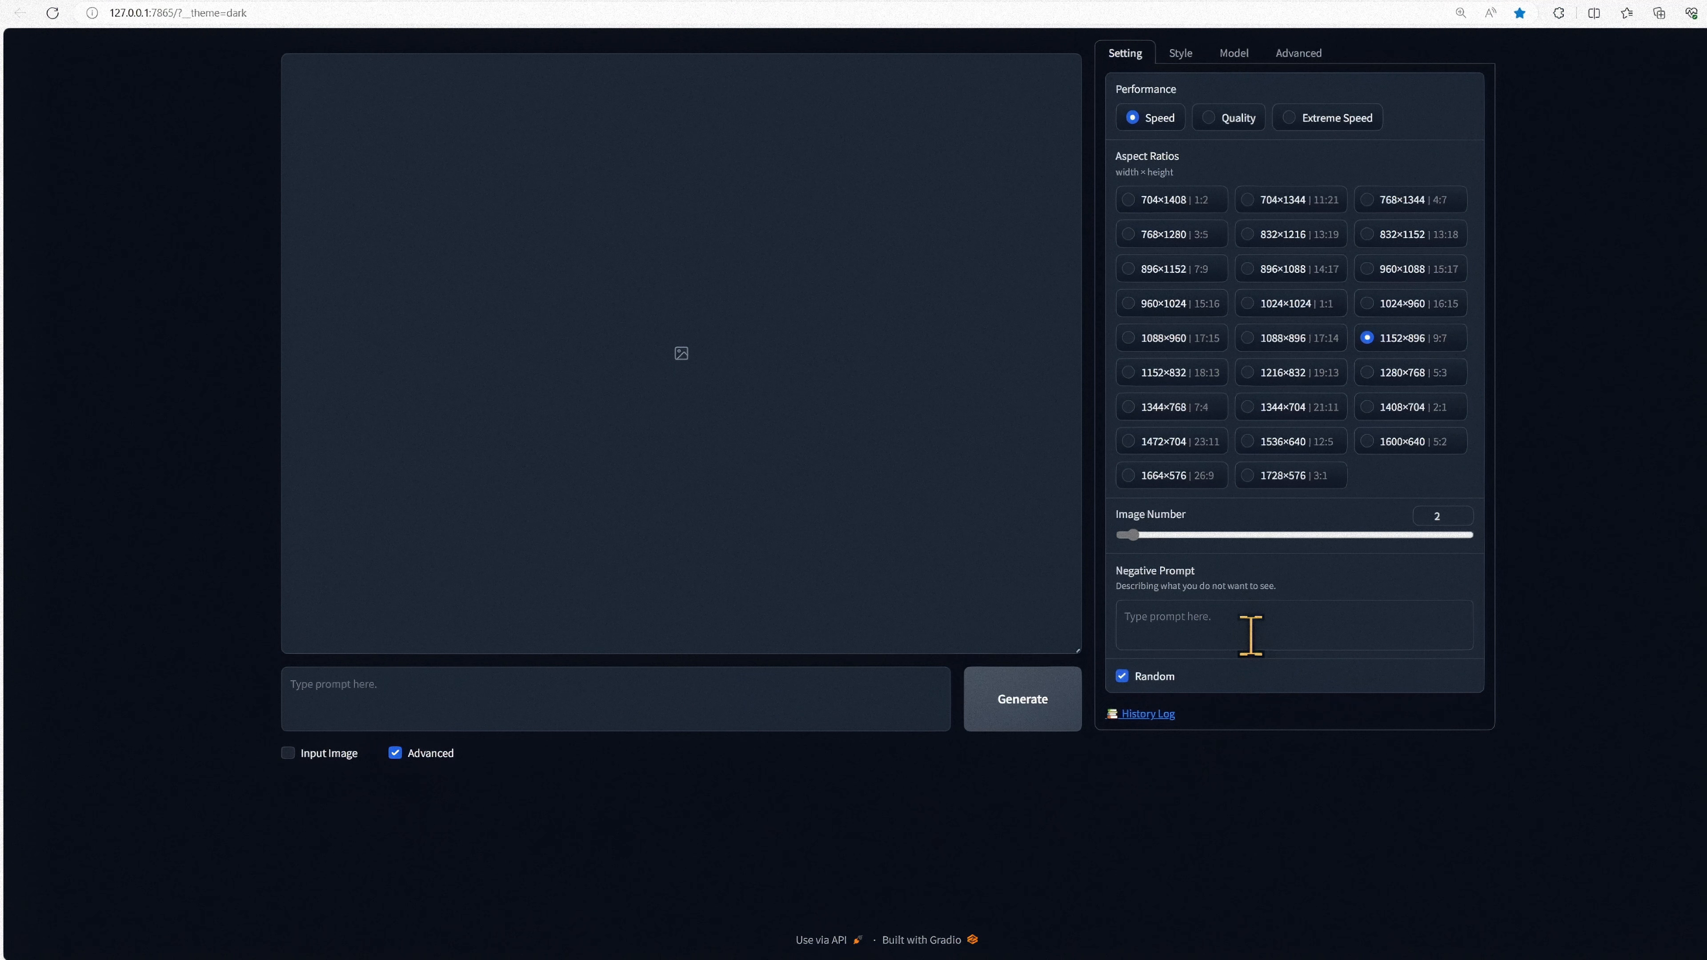
click(1290, 302)
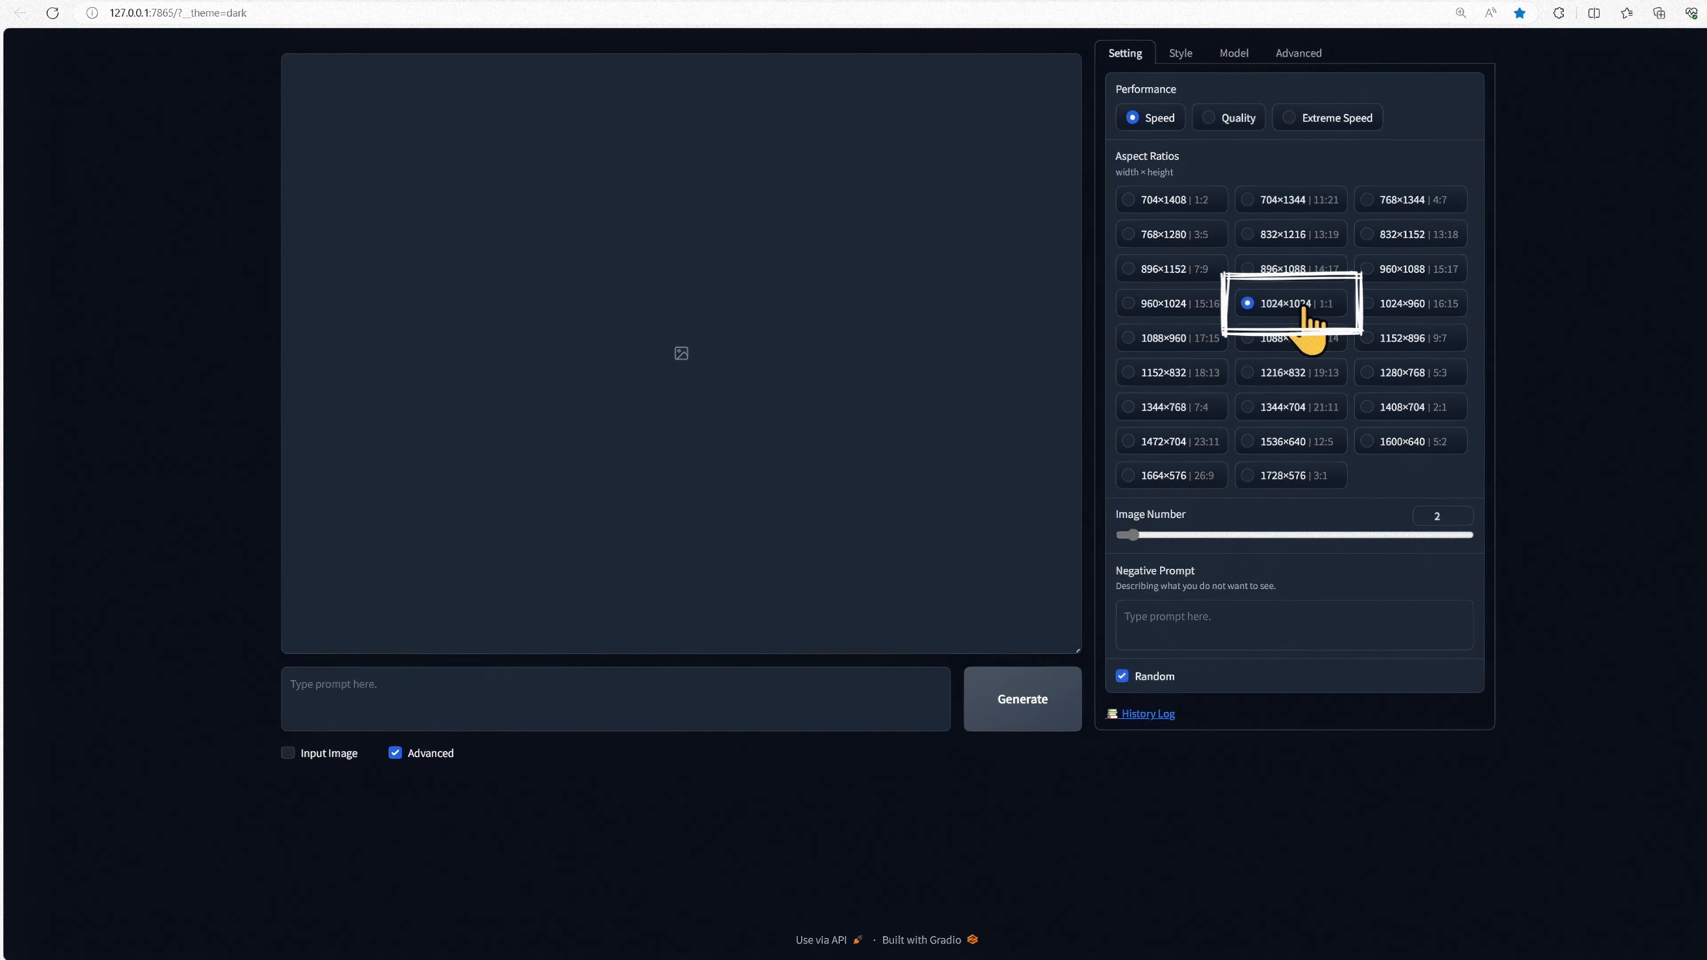
mouse_move(1138, 555)
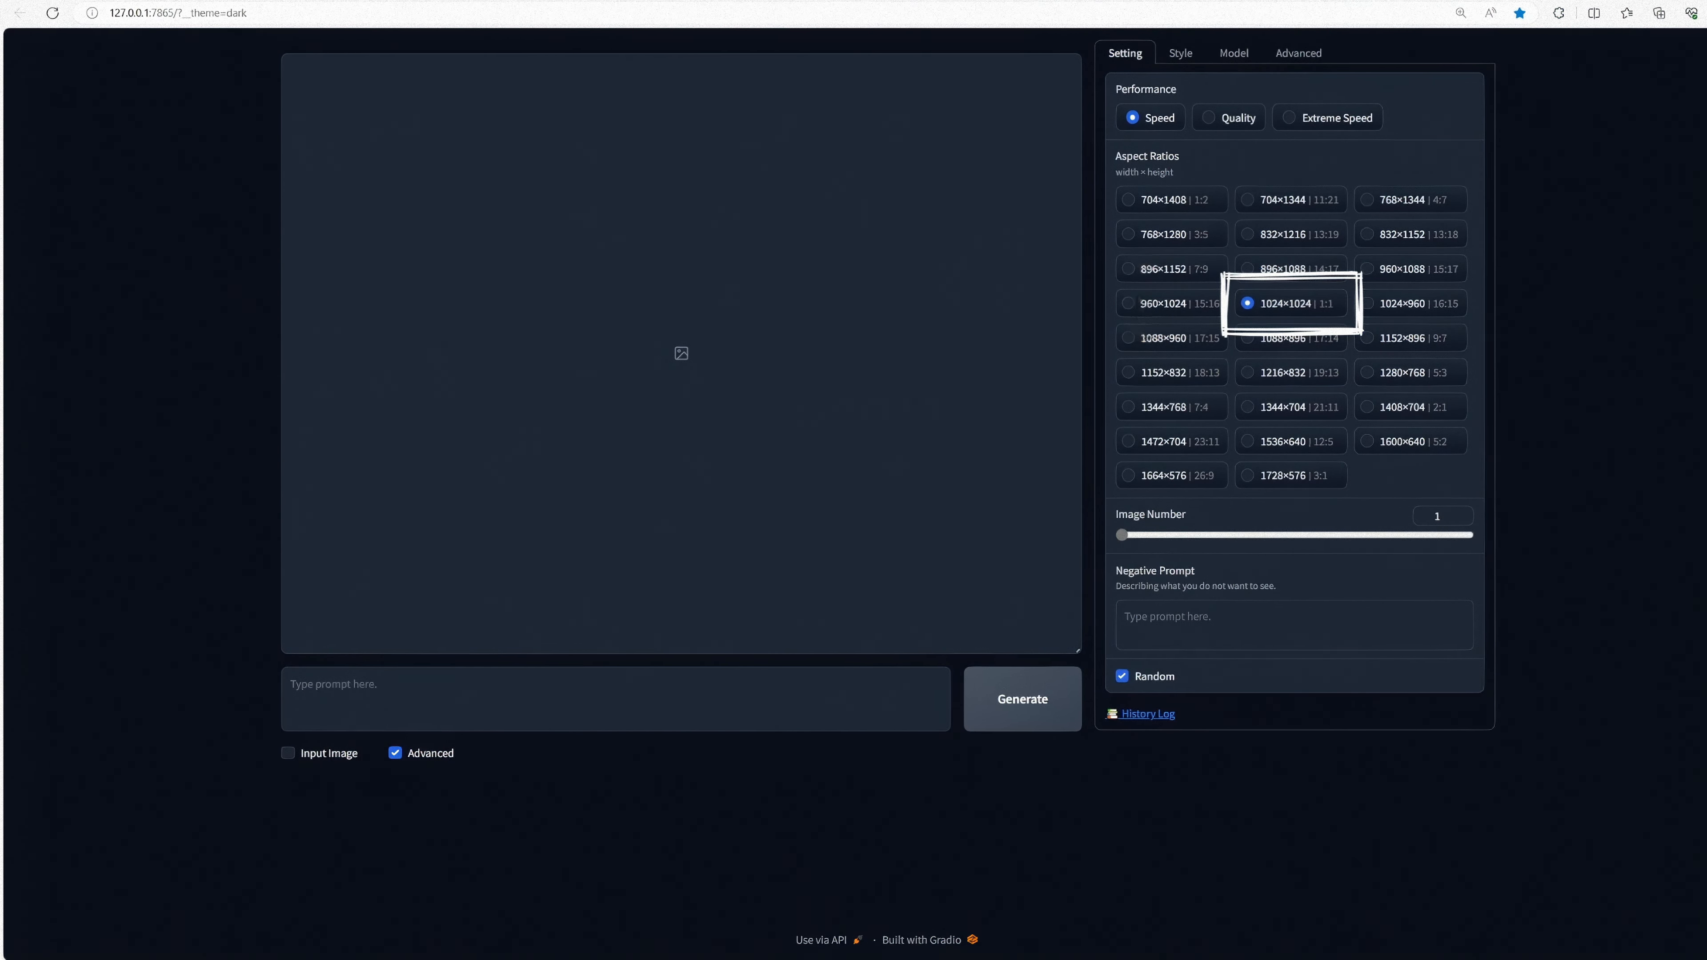
click(1233, 52)
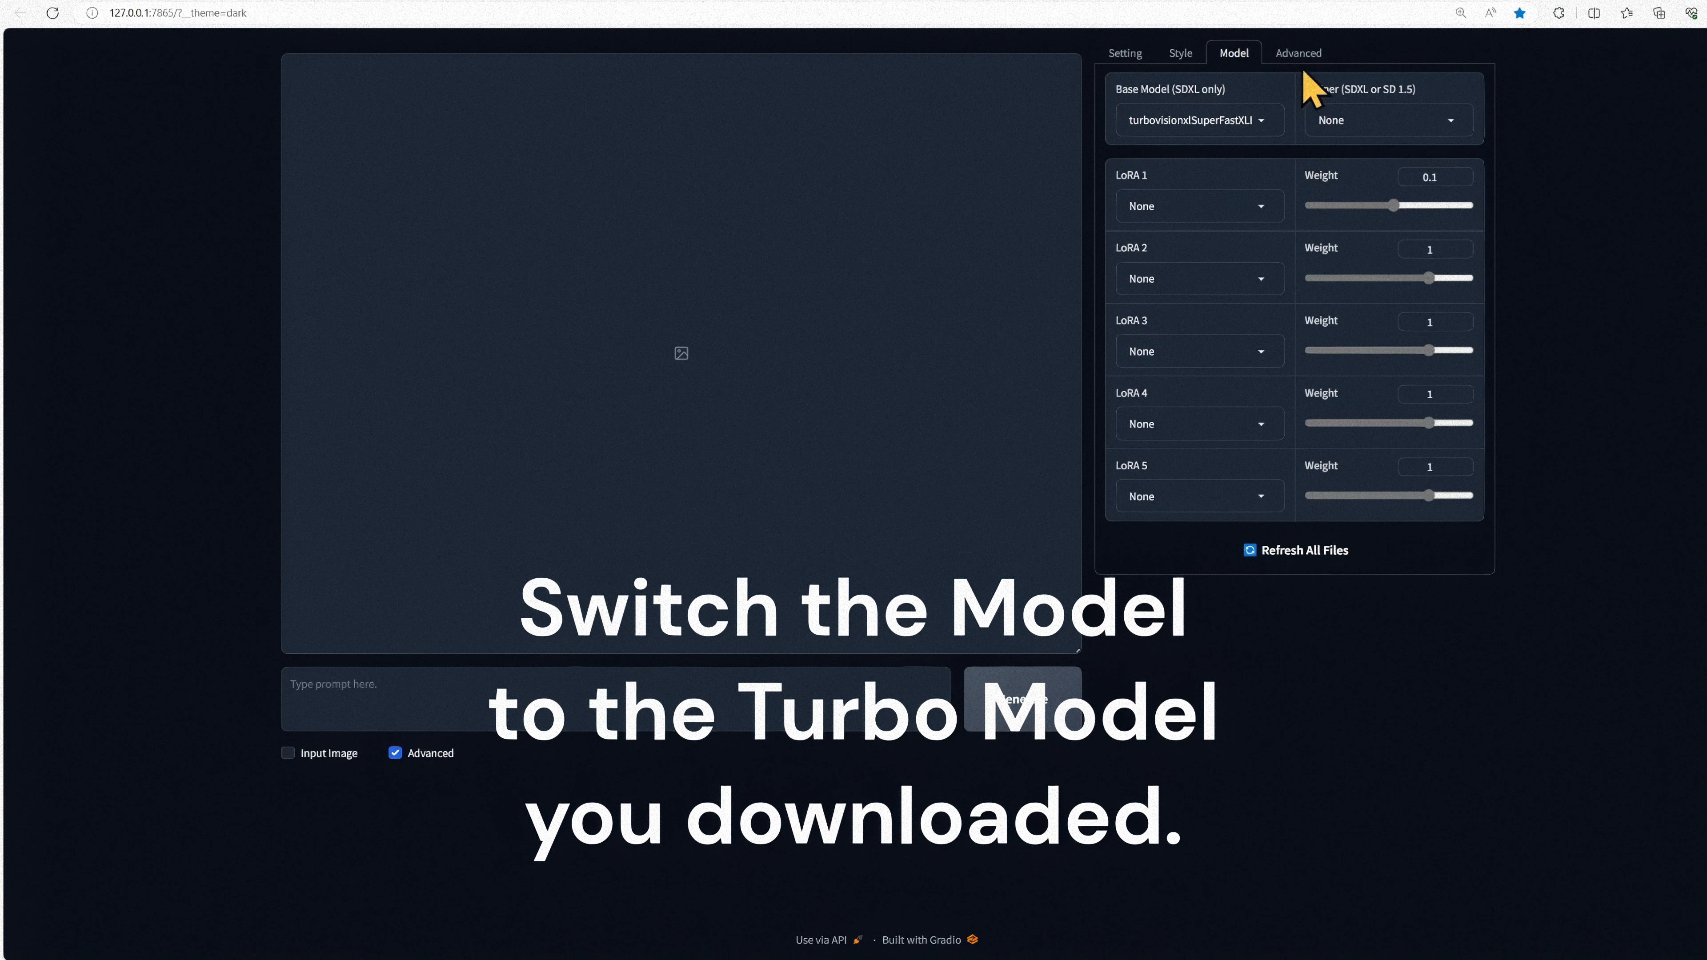
- Show the Advanced settings with guidance scale 1.5 and image sharpness 2
click(1297, 52)
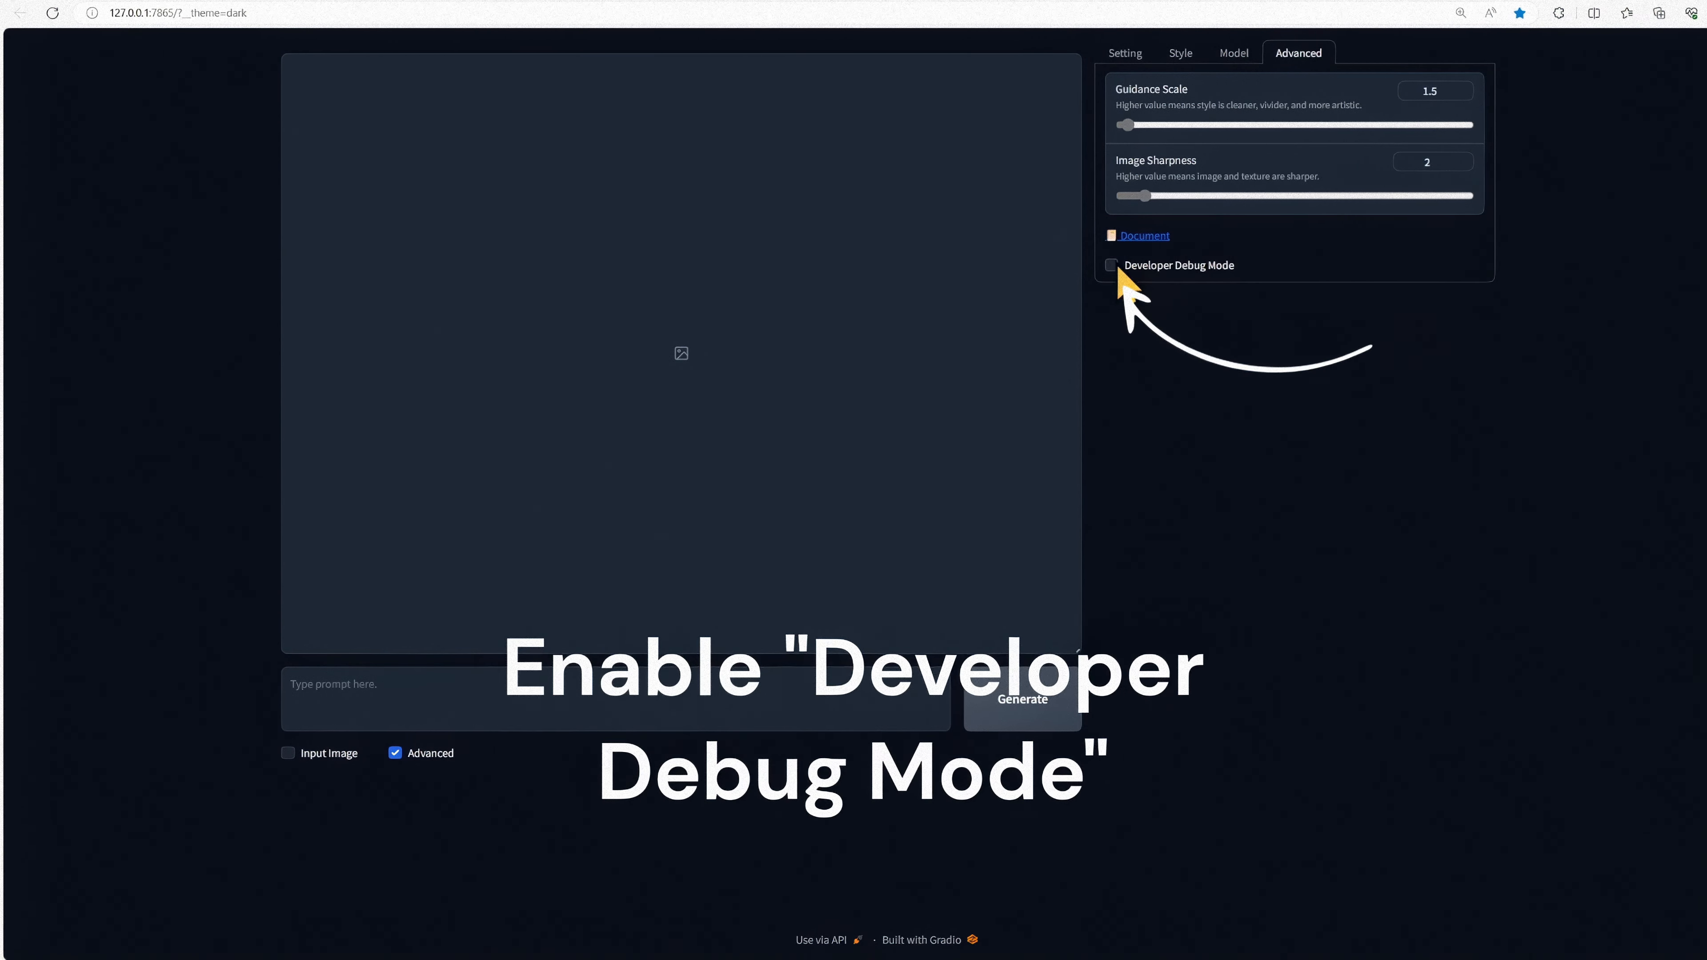
- Turn on Developer Debug Mode with sampler dpmpp_sde and forced sampling step 5
click(1109, 265)
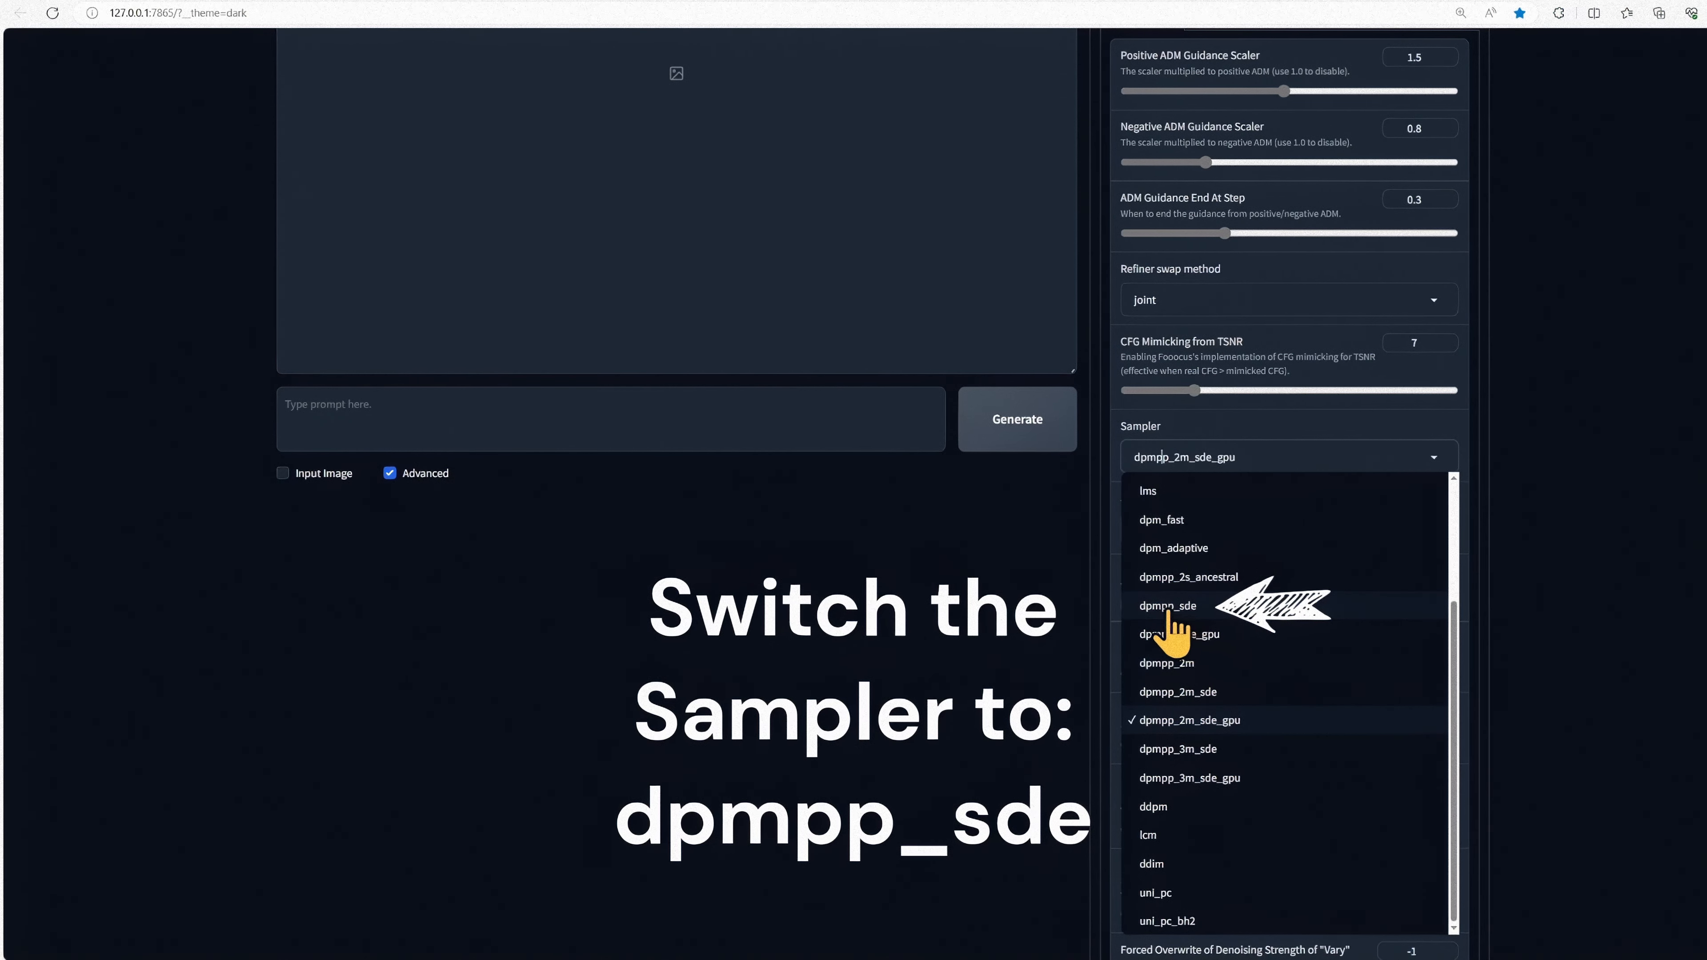
click(1168, 606)
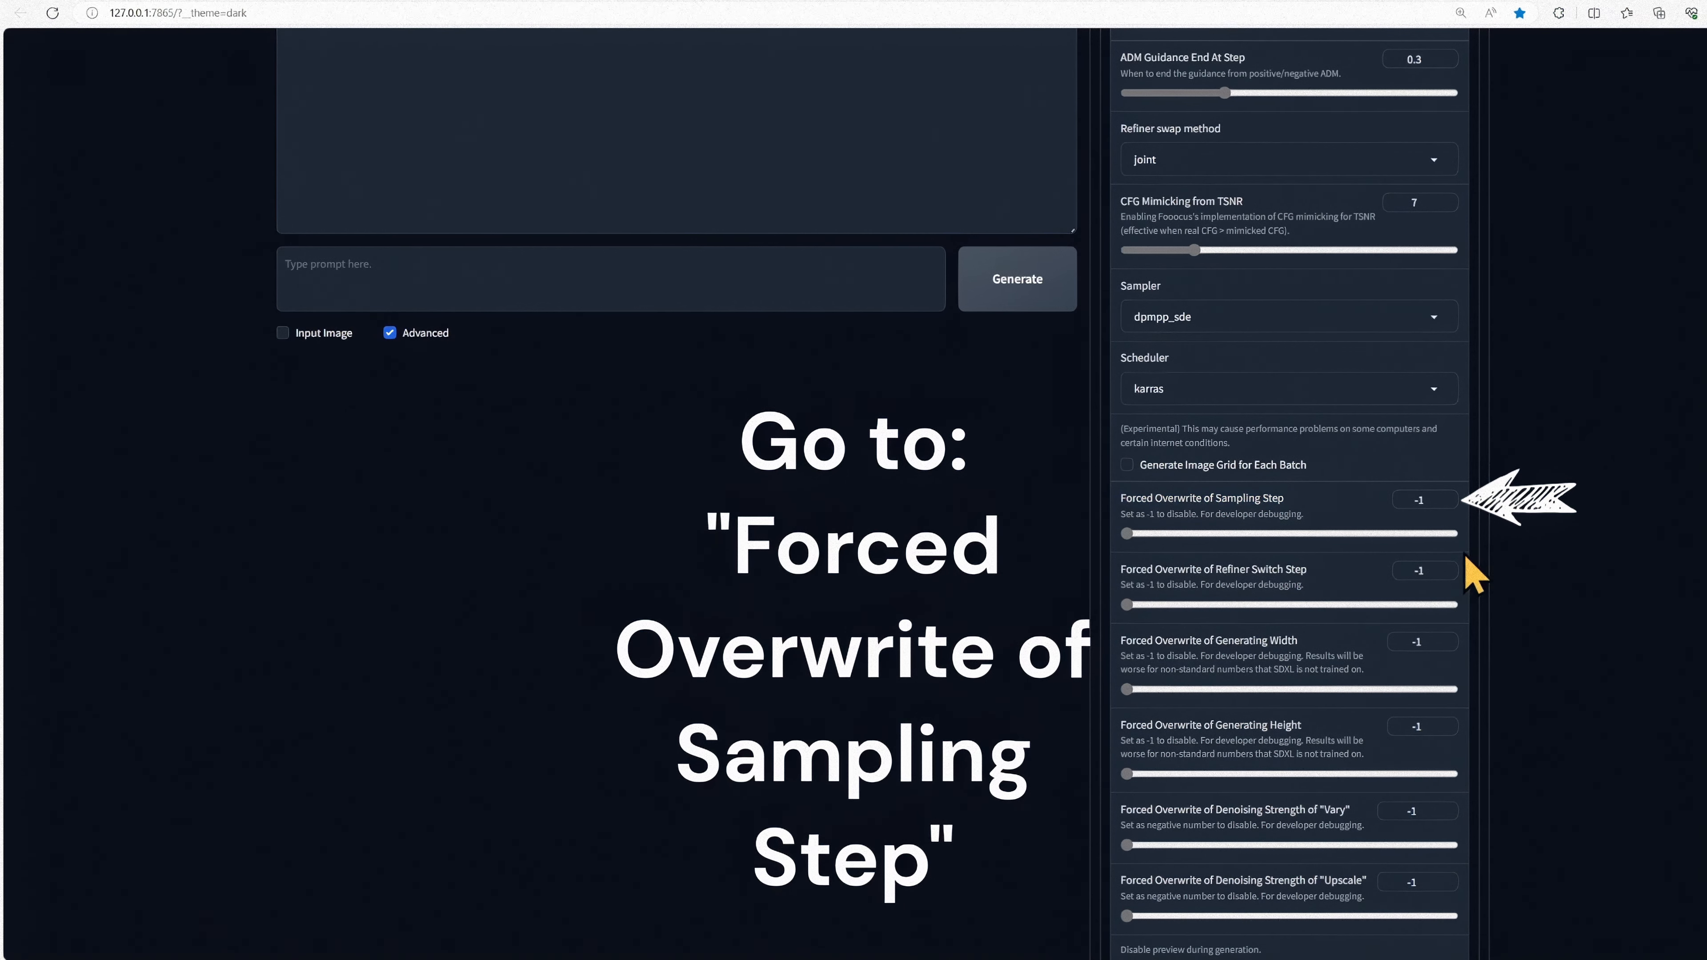
click(1417, 500)
text(A beautiful woman in an enchanted forest)
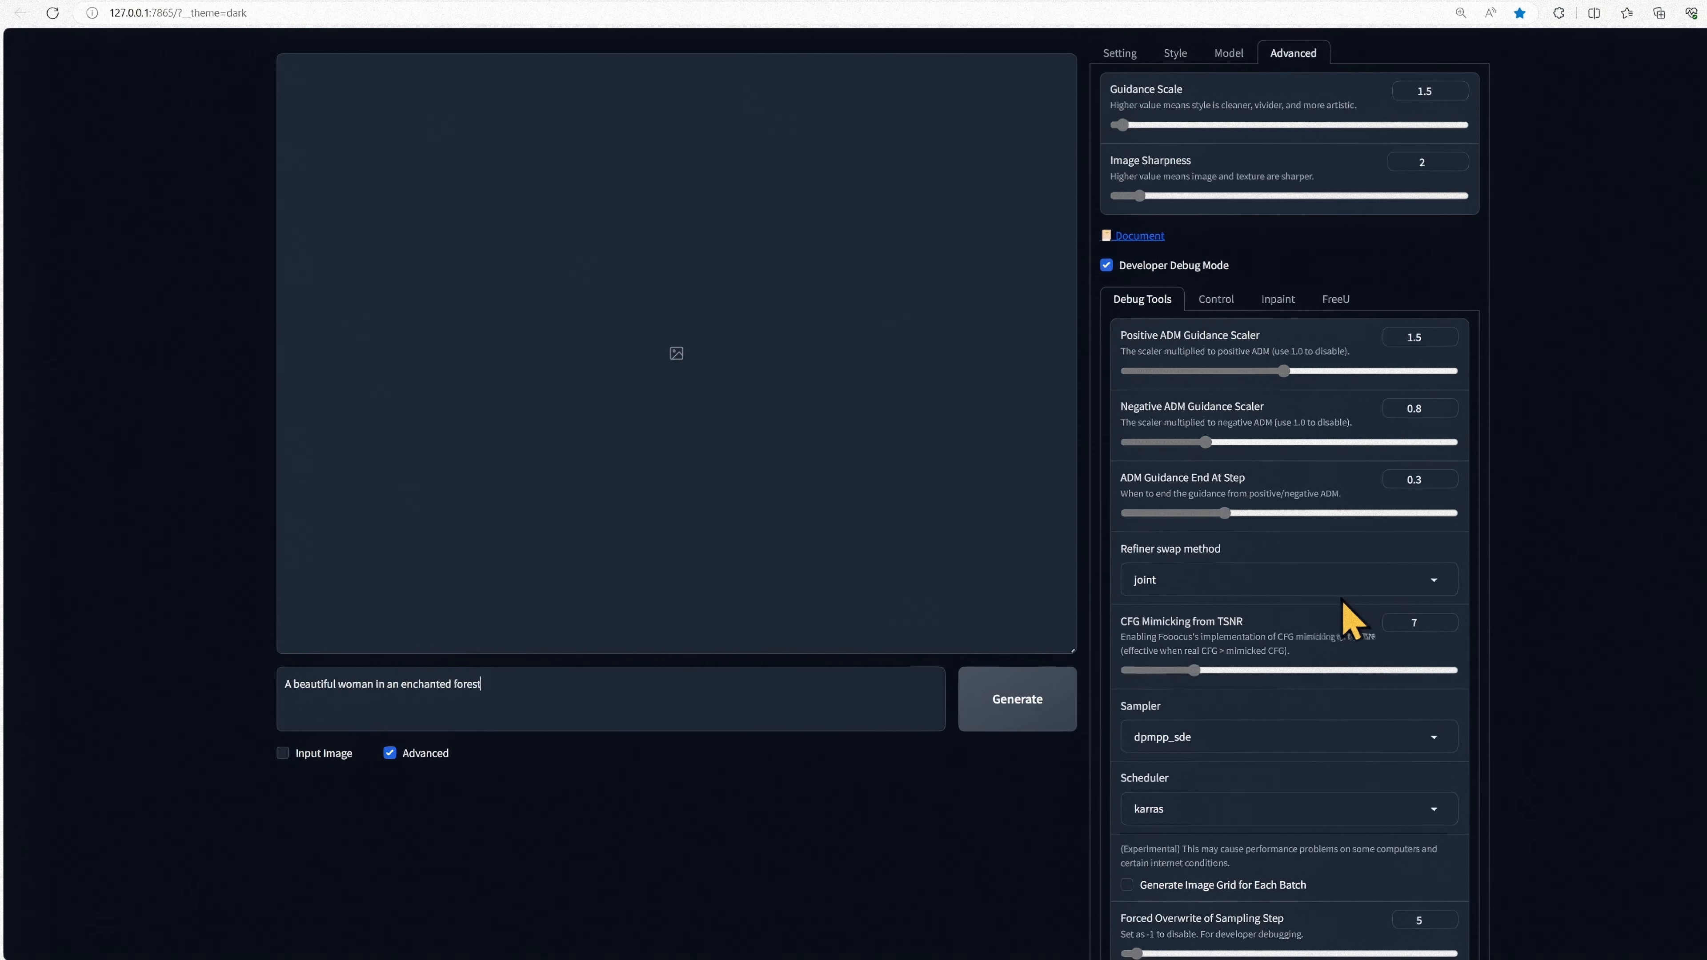
- Generate the forest portrait, then enter the prompt 'A wolf howling at a full moon'
click(1014, 698)
text(A wolf howling at)
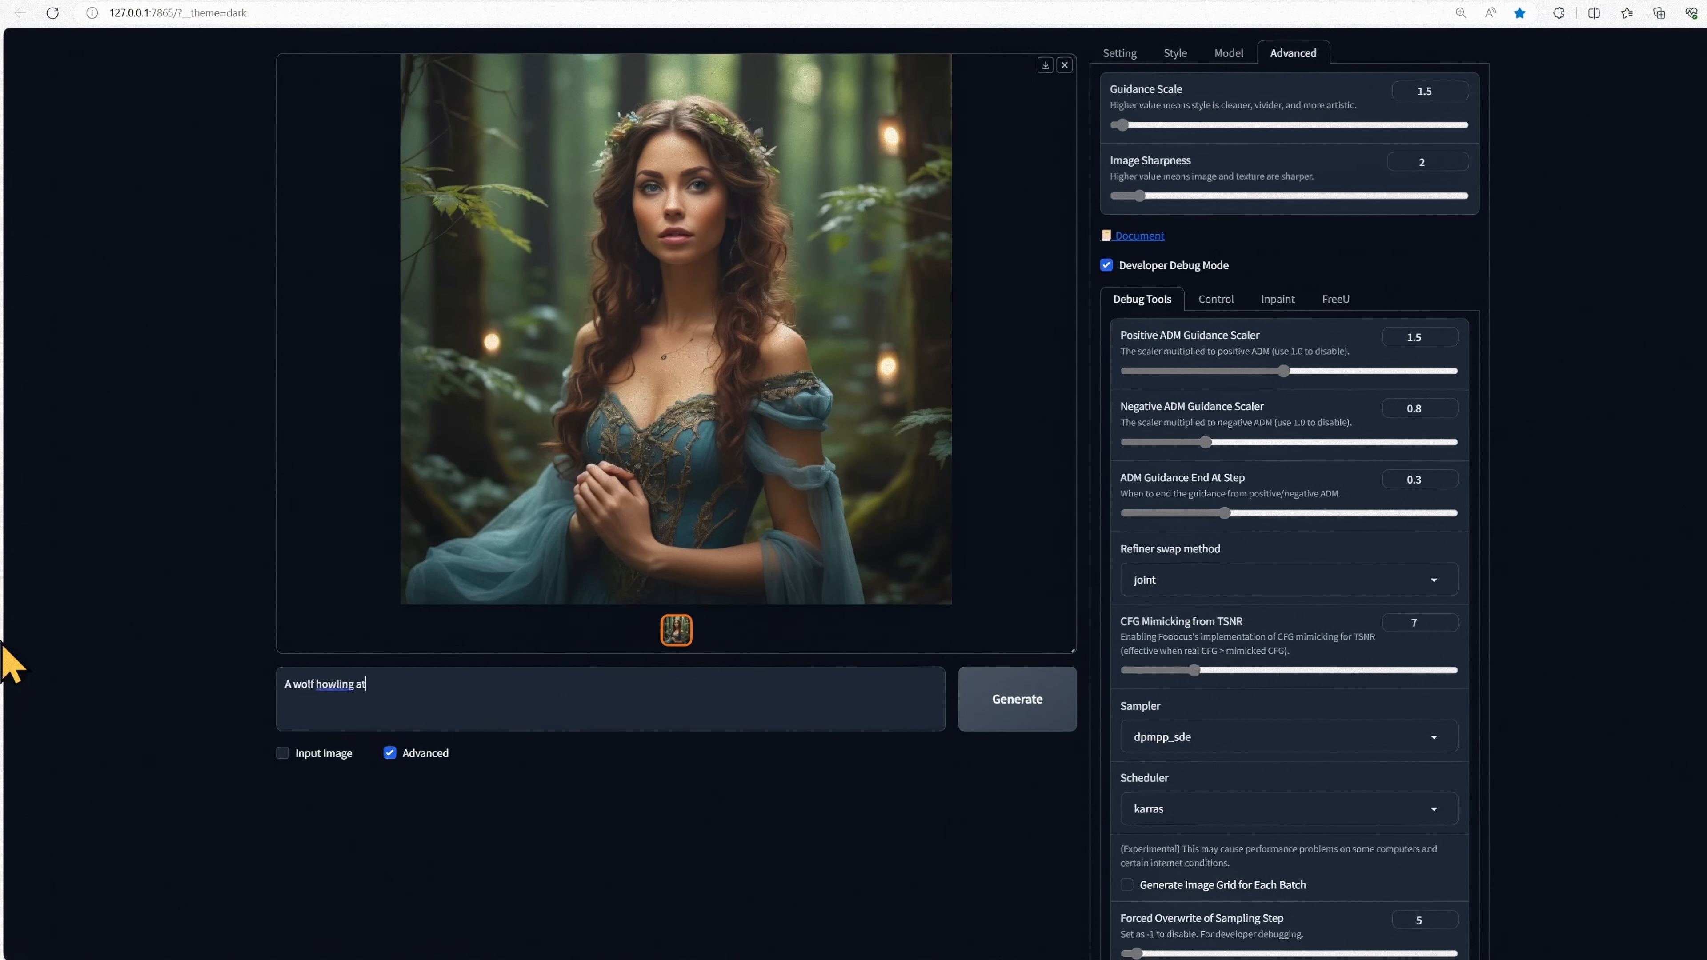
text(a ful)
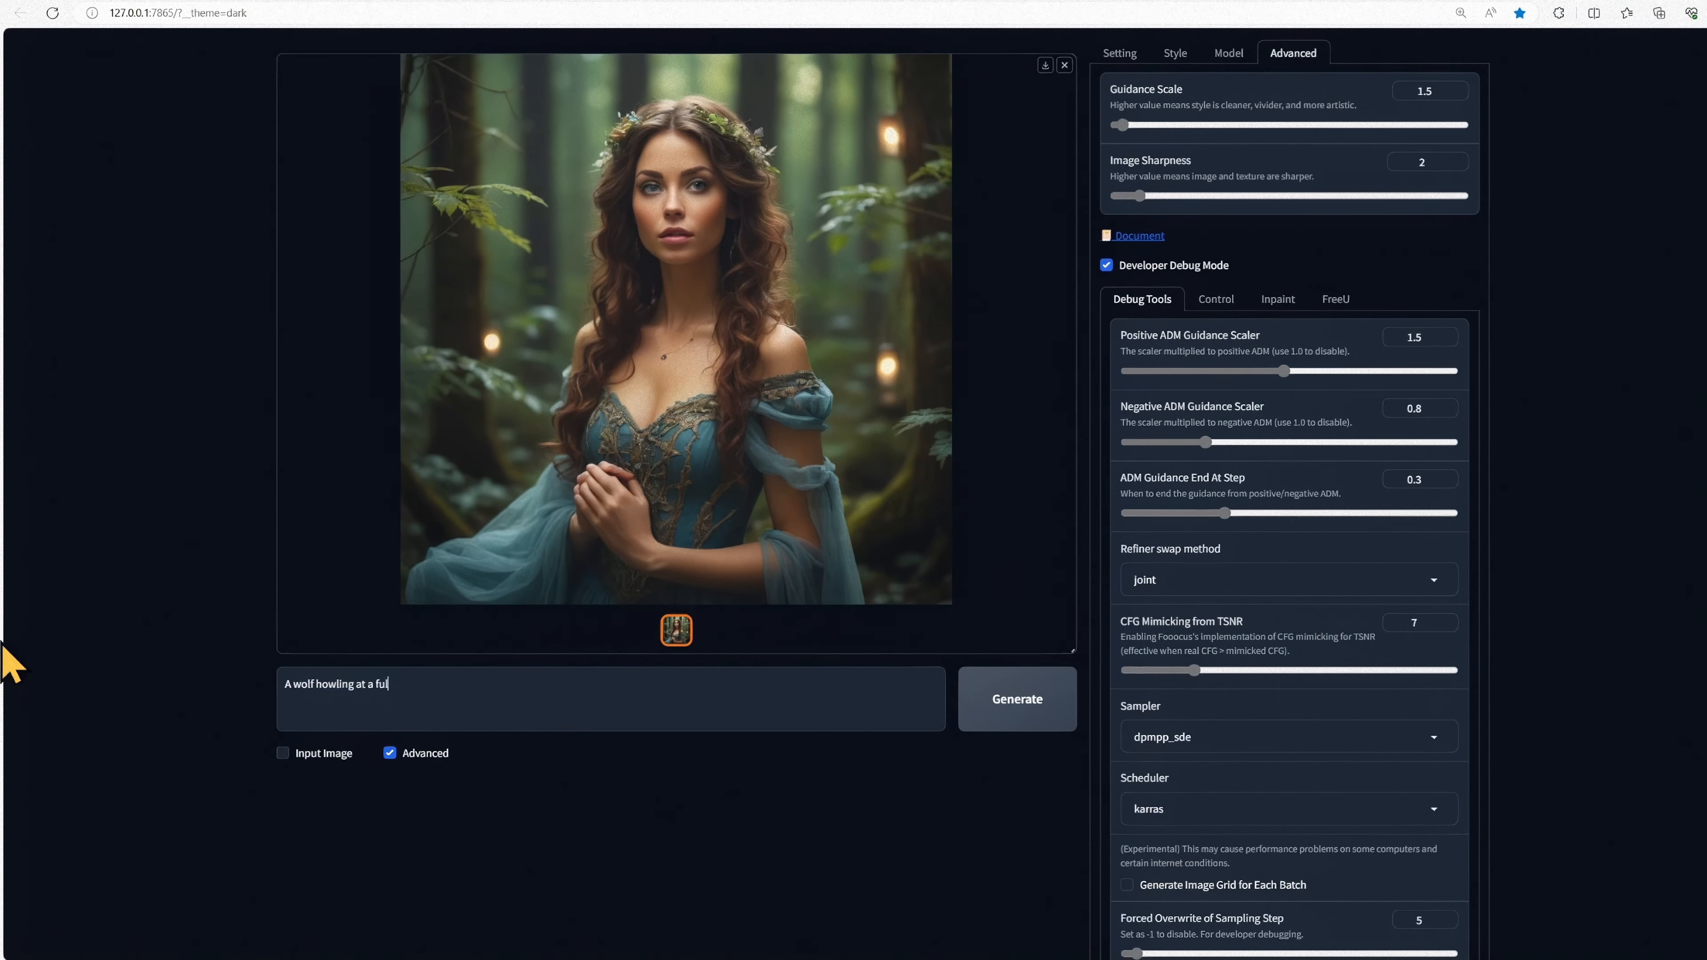
text(l moon)
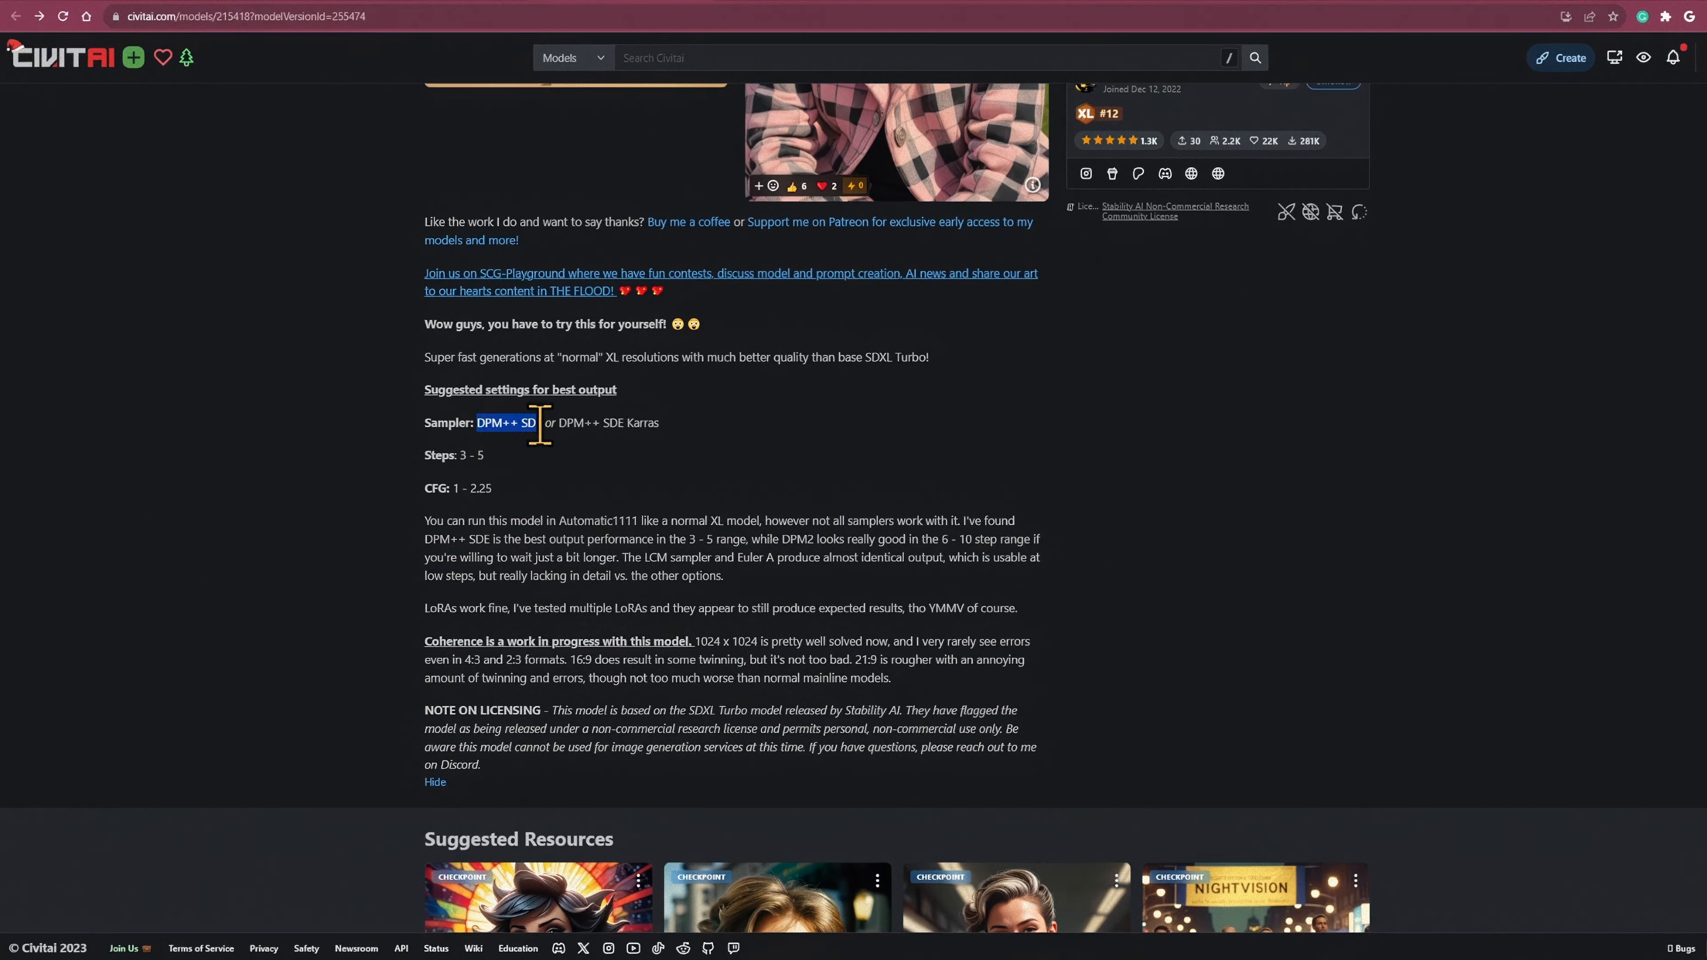
mouse_move(509, 452)
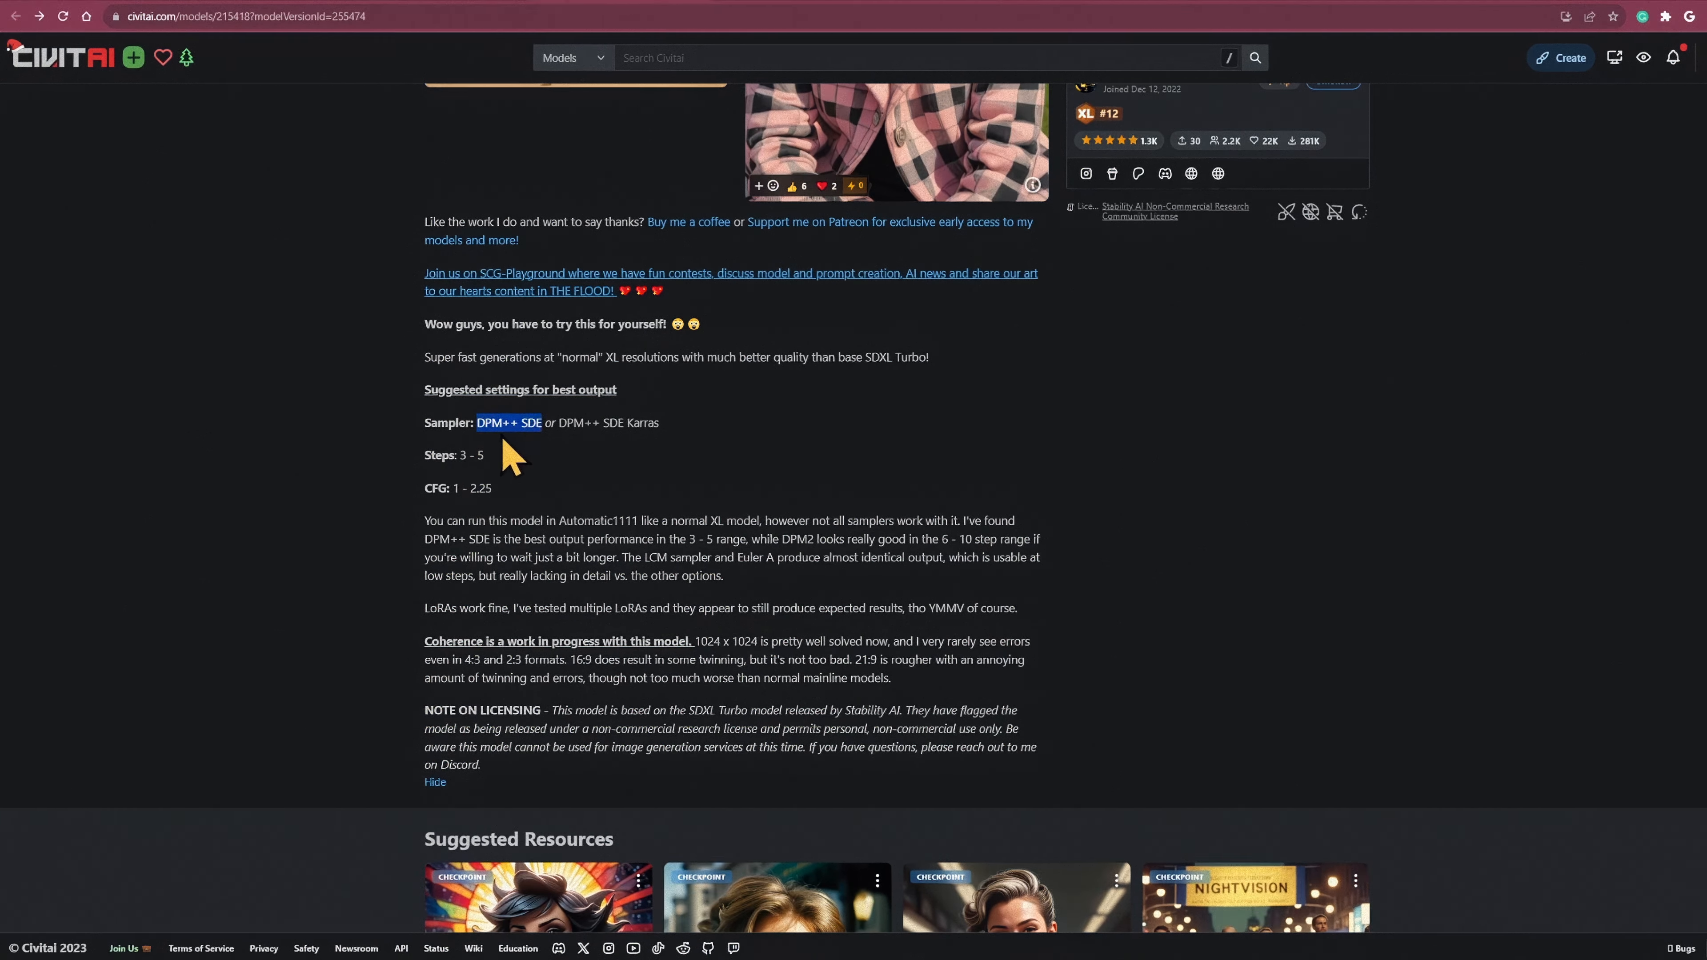